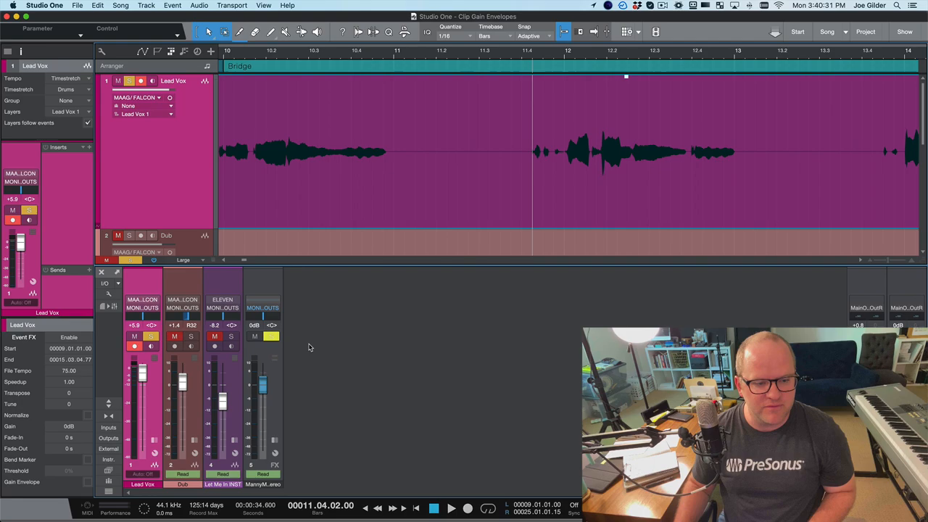
Step: Hide the Console mixer so the Lead Vox tracks fill the arrangement view
{"action": "left_click", "coordinate": [109, 300]}
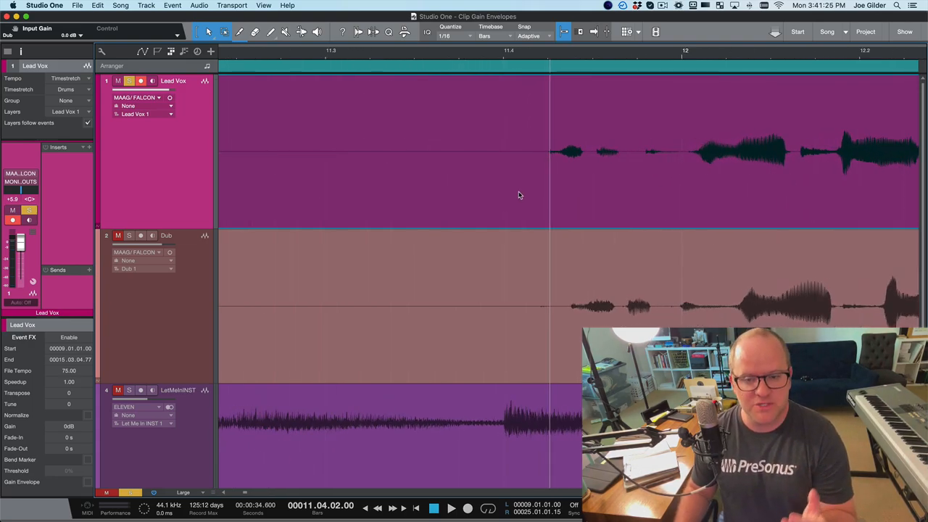
Step: Switch to the Range tool to select the quiet vocal notes before bar 12
{"action": "right_click", "coordinate": [497, 187]}
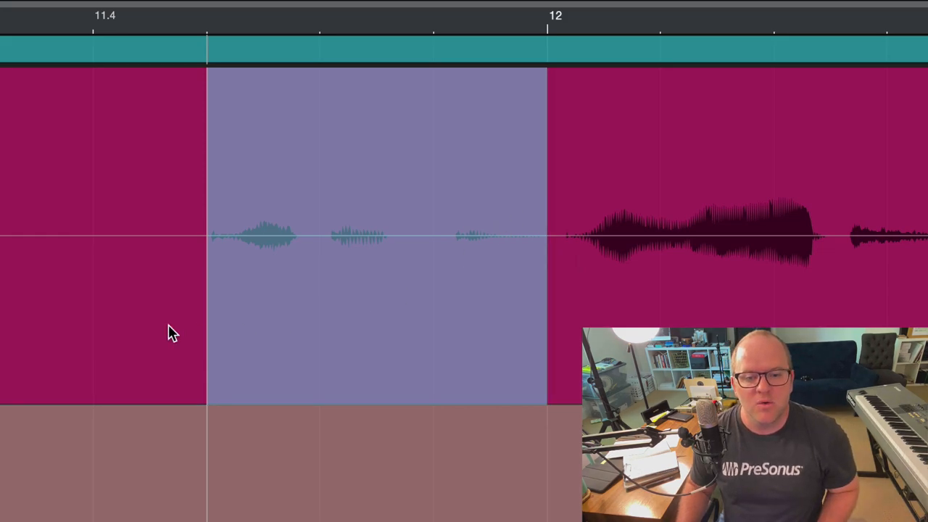
Step: Clear the old range and re-select the quiet Lead Vox notes up to bar 12
{"action": "left_click", "coordinate": [544, 181]}
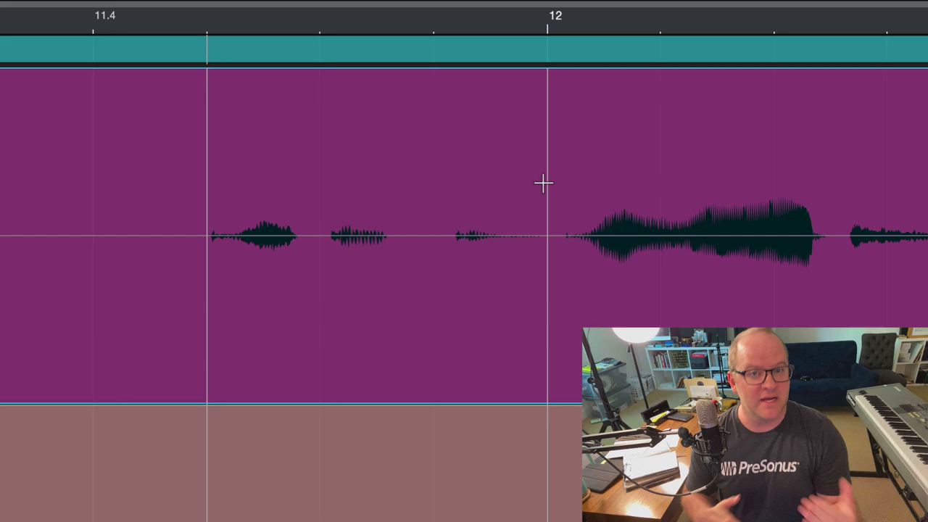
{"action": "mouse_move", "coordinate": [567, 179]}
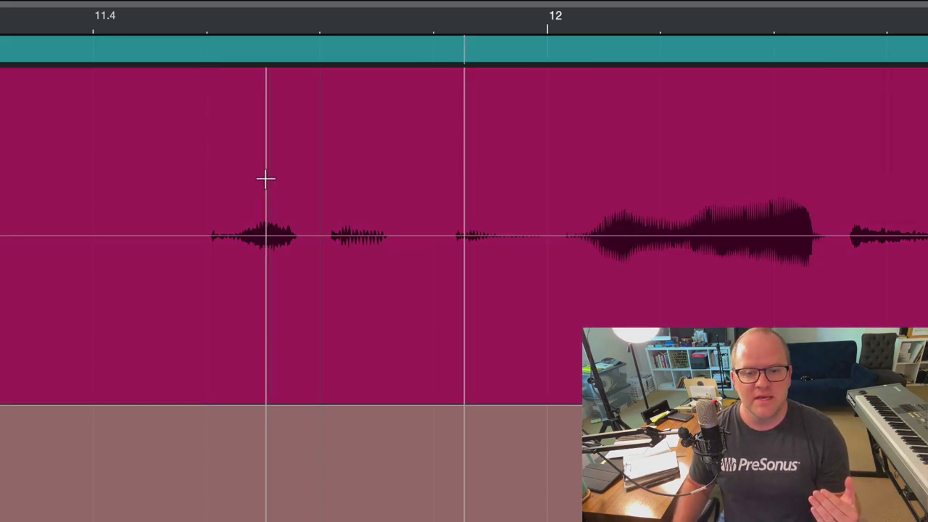
{"action": "left_click_drag", "start_coordinate": [266, 179], "coordinate": [498, 179]}
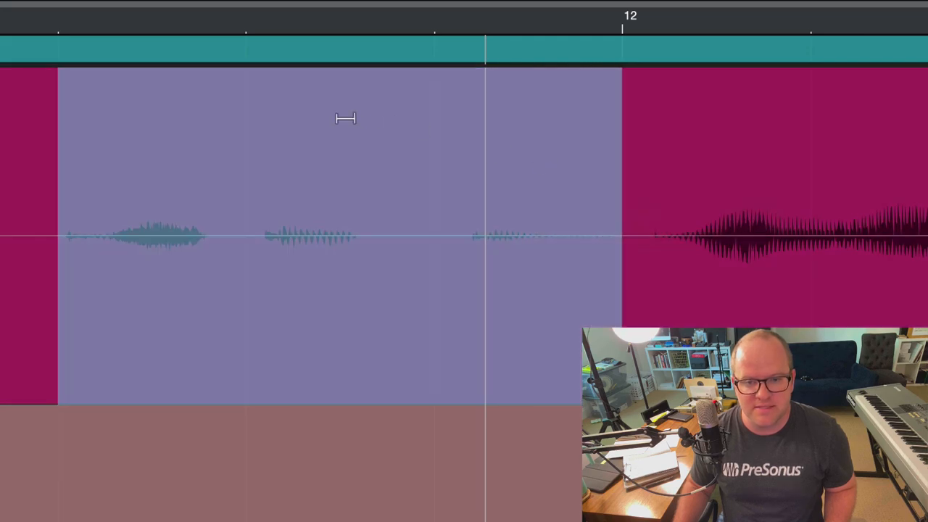
{"action": "mouse_move", "coordinate": [328, 94]}
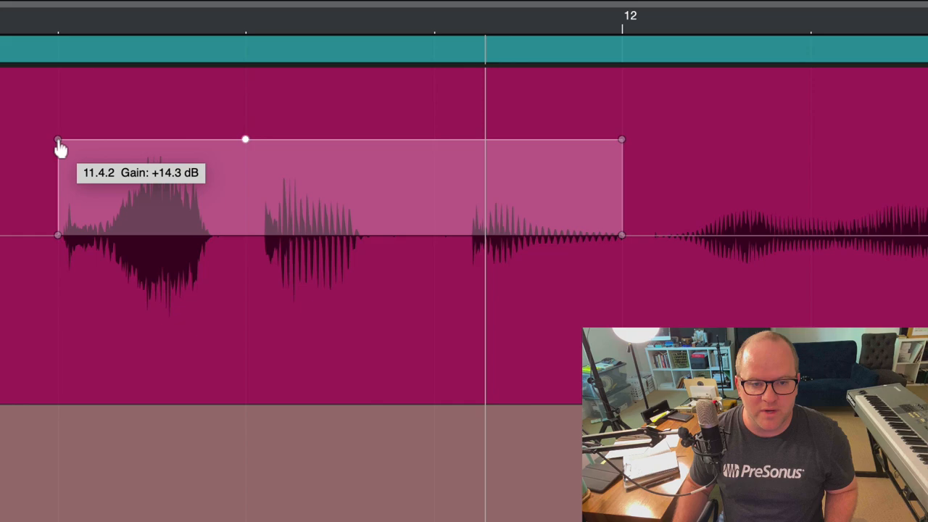
Step: Raise the selected range's gain envelope to about +14.3 dB
{"action": "left_click_drag", "start_coordinate": [58, 139], "coordinate": [145, 223]}
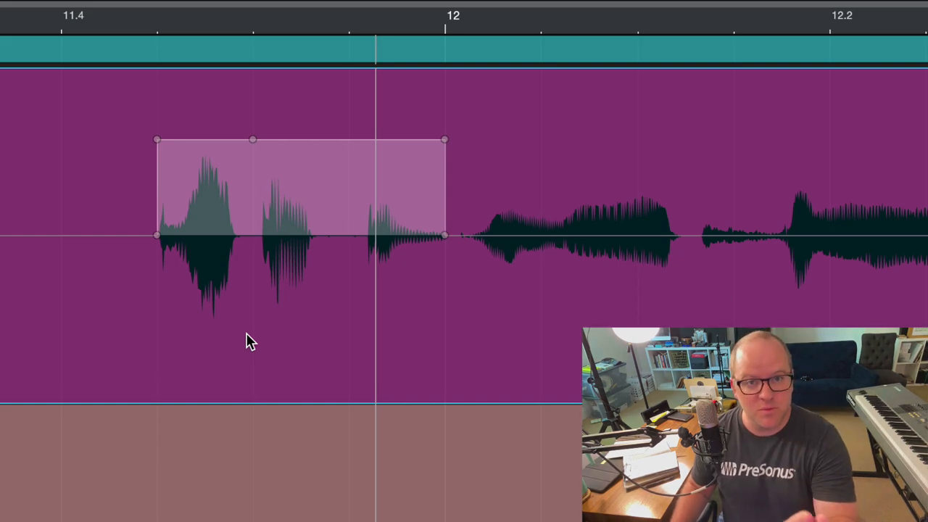
{"action": "mouse_move", "coordinate": [232, 294]}
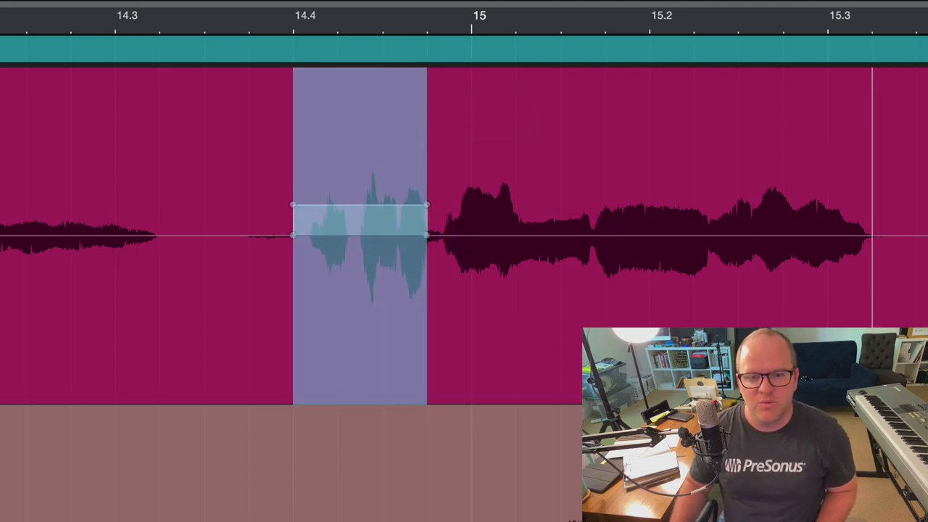
Step: Deselect the boosted range before bar 15 and bring up the tool menu
{"action": "left_click", "coordinate": [283, 323]}
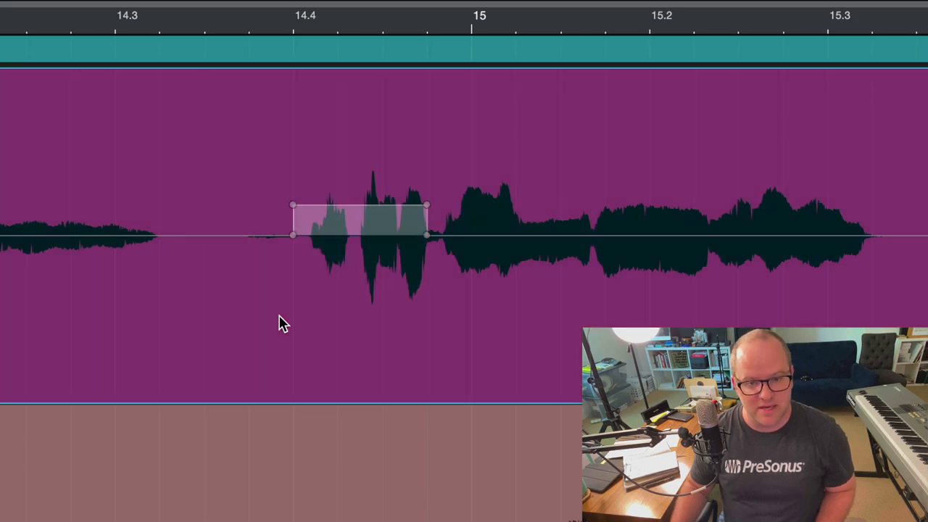
{"action": "right_click", "coordinate": [355, 222]}
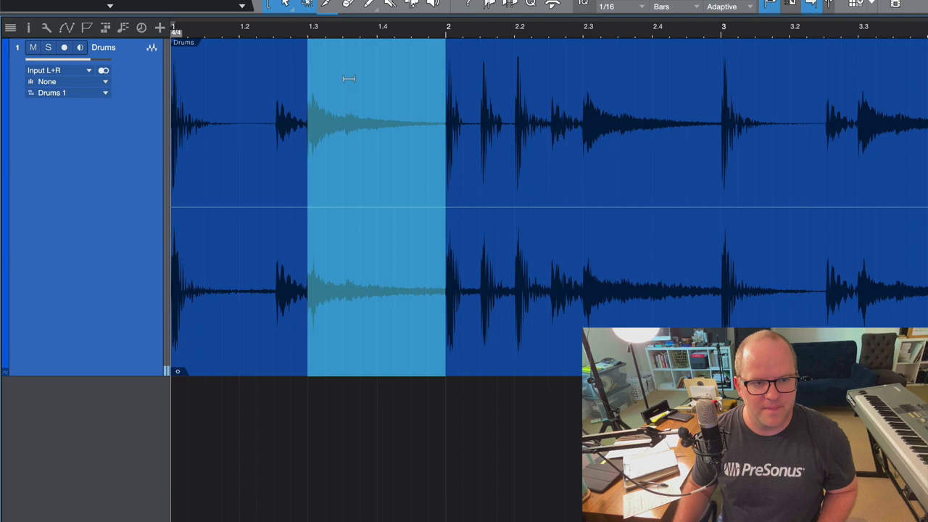
Step: Boost the gain envelope on the Drums hit around beat 1.3
{"action": "left_click_drag", "start_coordinate": [348, 78], "coordinate": [355, 36]}
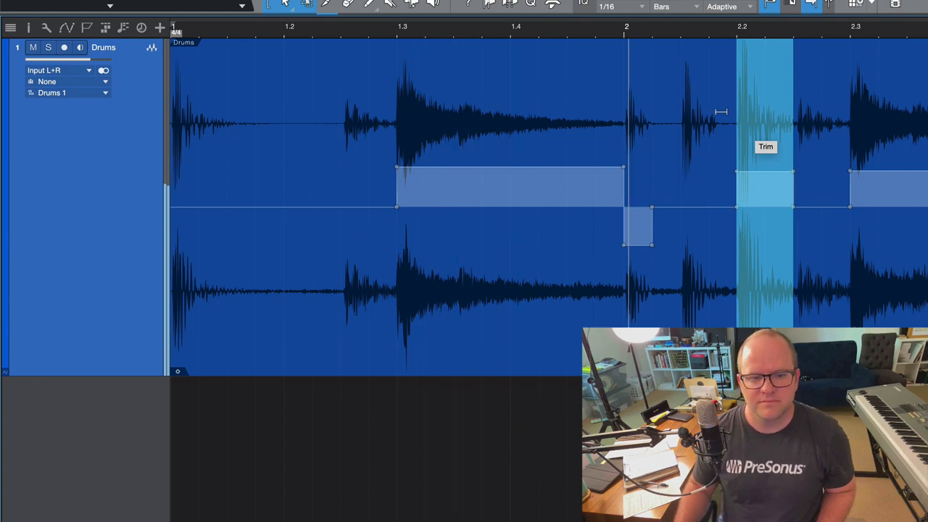
{"action": "mouse_move", "coordinate": [736, 224]}
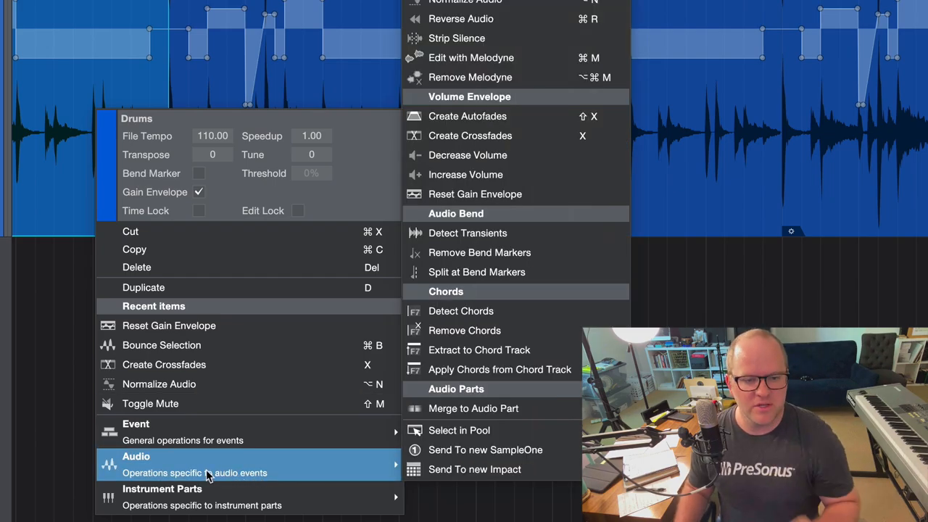
{"action": "mouse_move", "coordinate": [475, 194]}
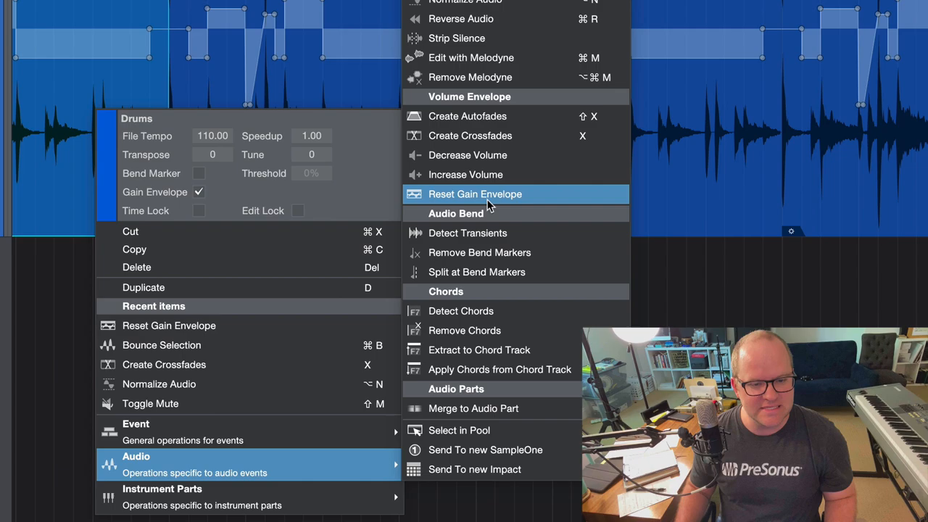
Step: Reset the Drums event's gain envelope via Audio > Reset Gain Envelope
{"action": "left_click", "coordinate": [475, 193]}
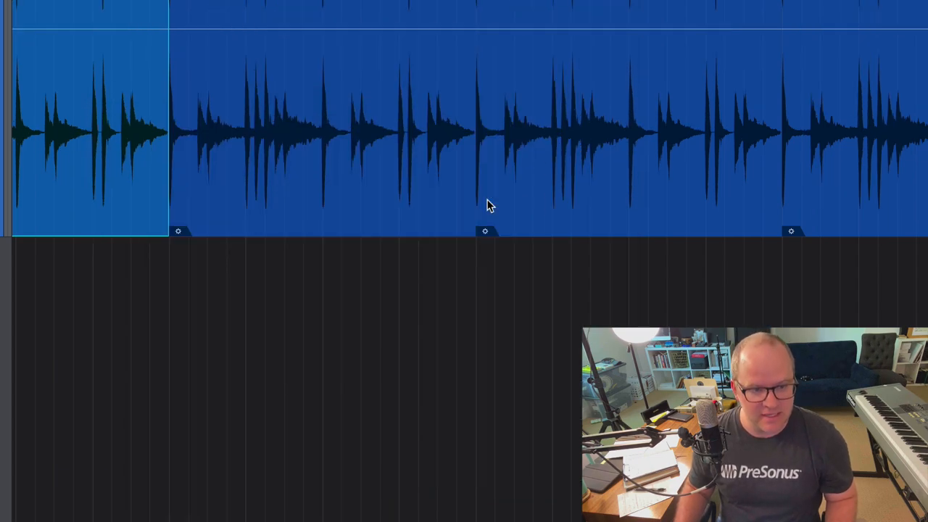